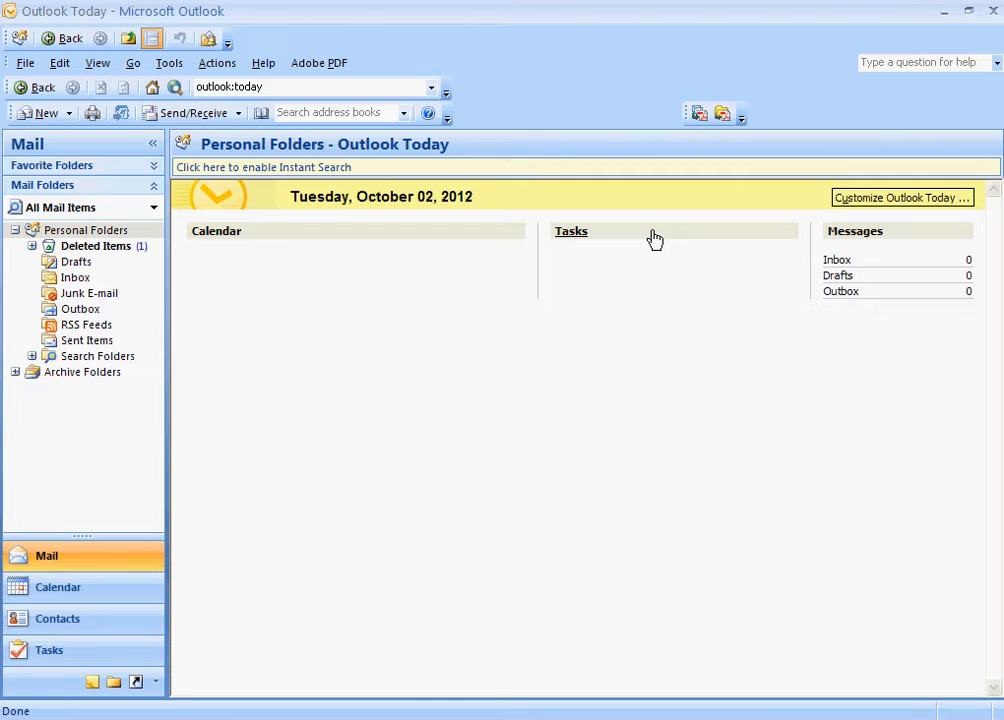
mouse_move(263, 62)
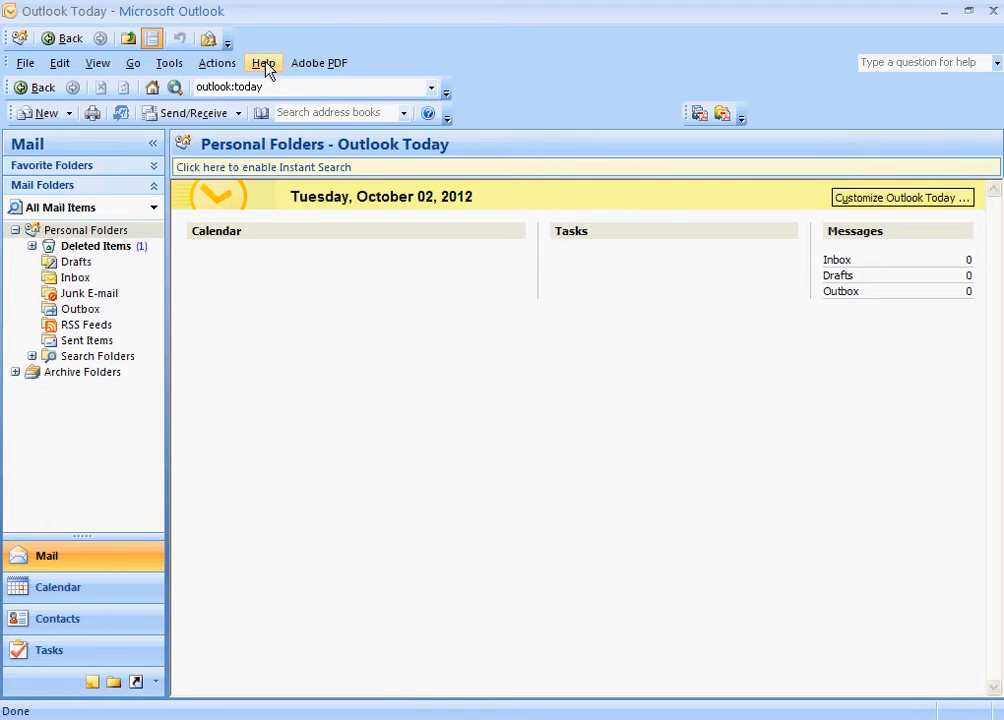
Check Outlook's version under Help, then open Account Settings listing the engineering account
click(263, 63)
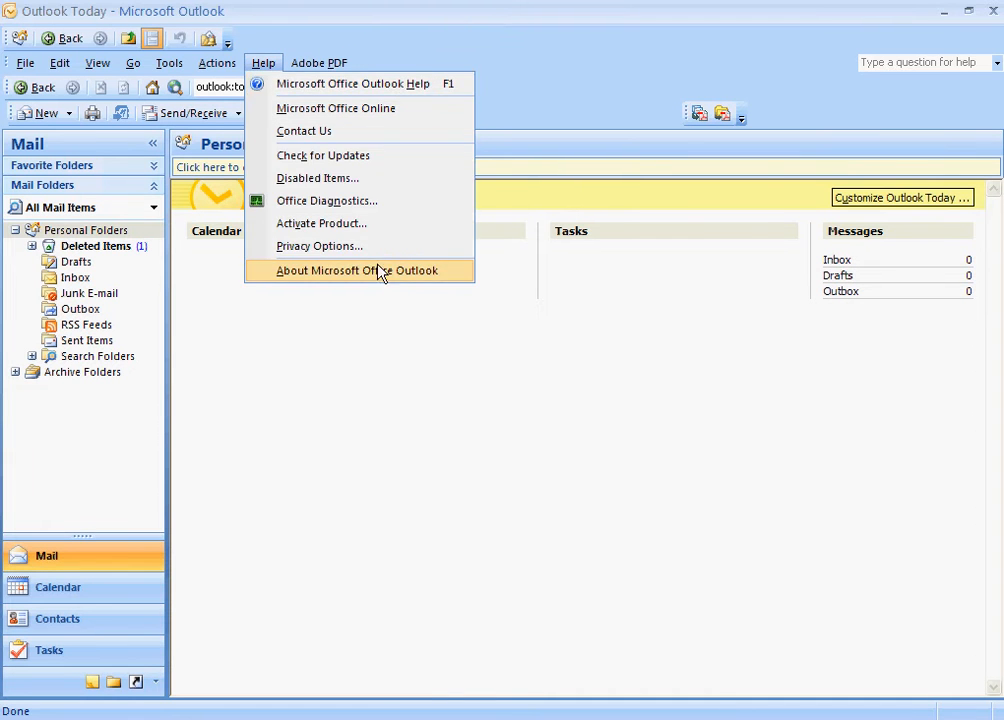
click(357, 270)
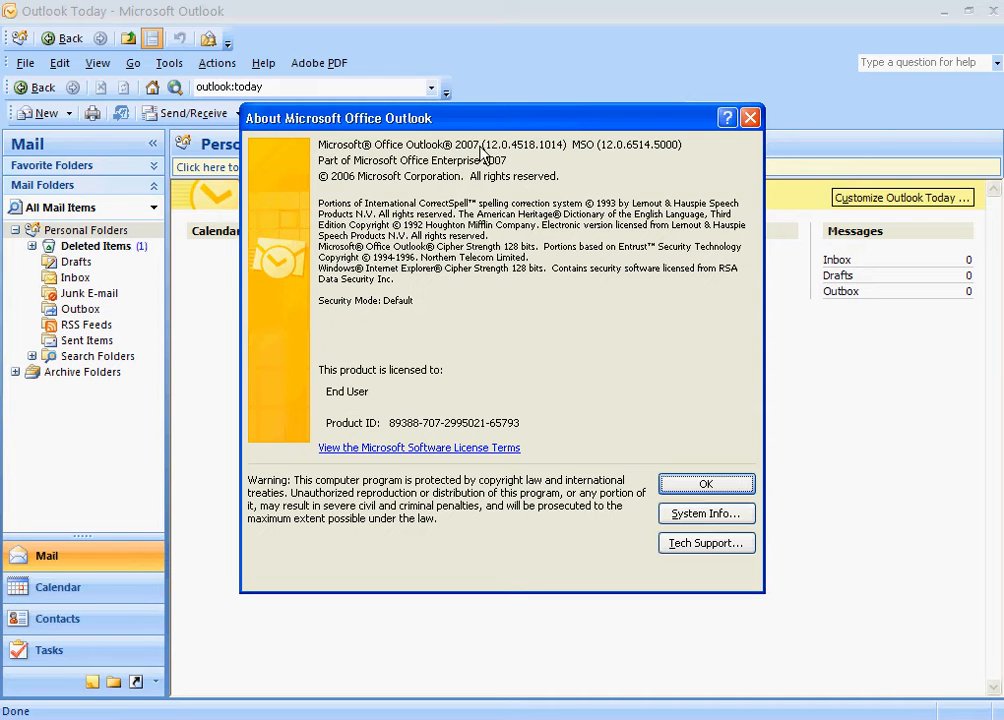
click(707, 483)
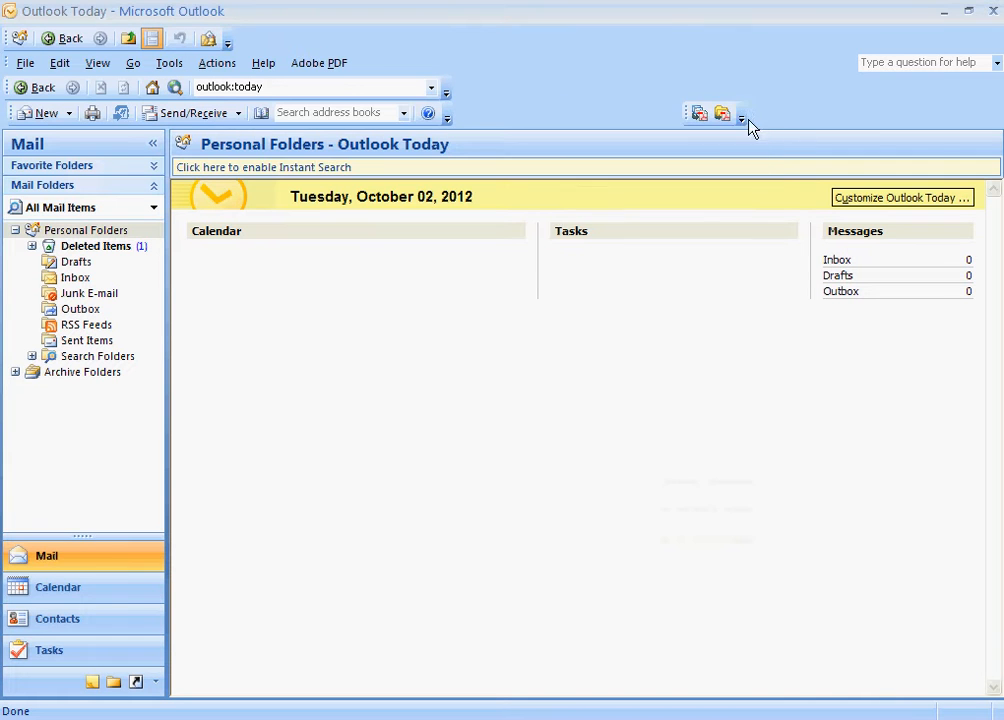
mouse_move(560, 78)
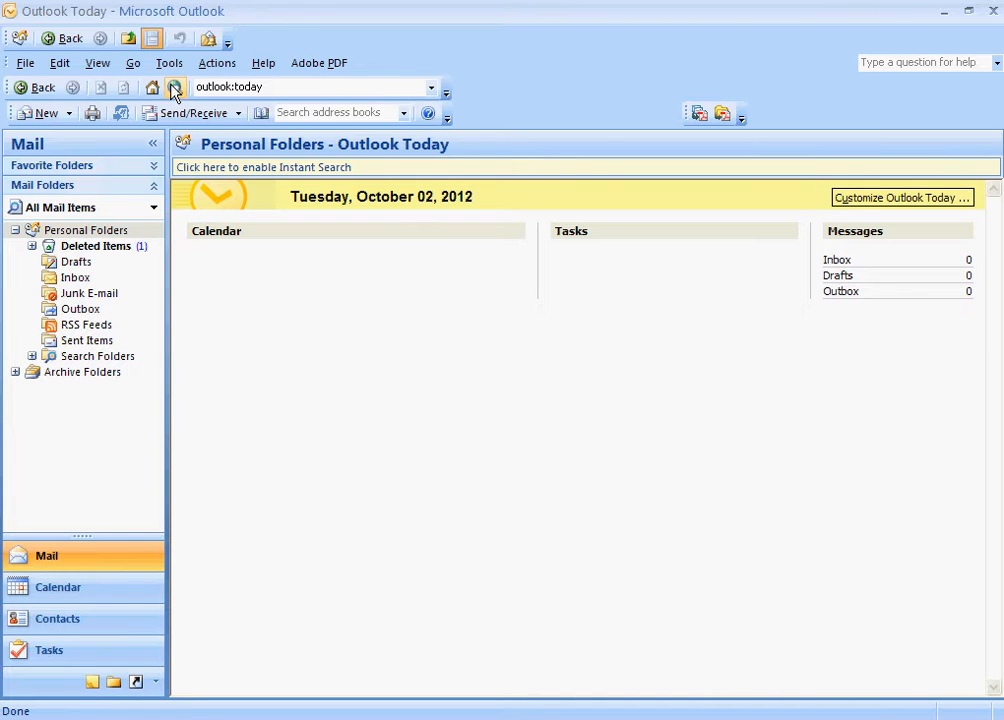
click(169, 62)
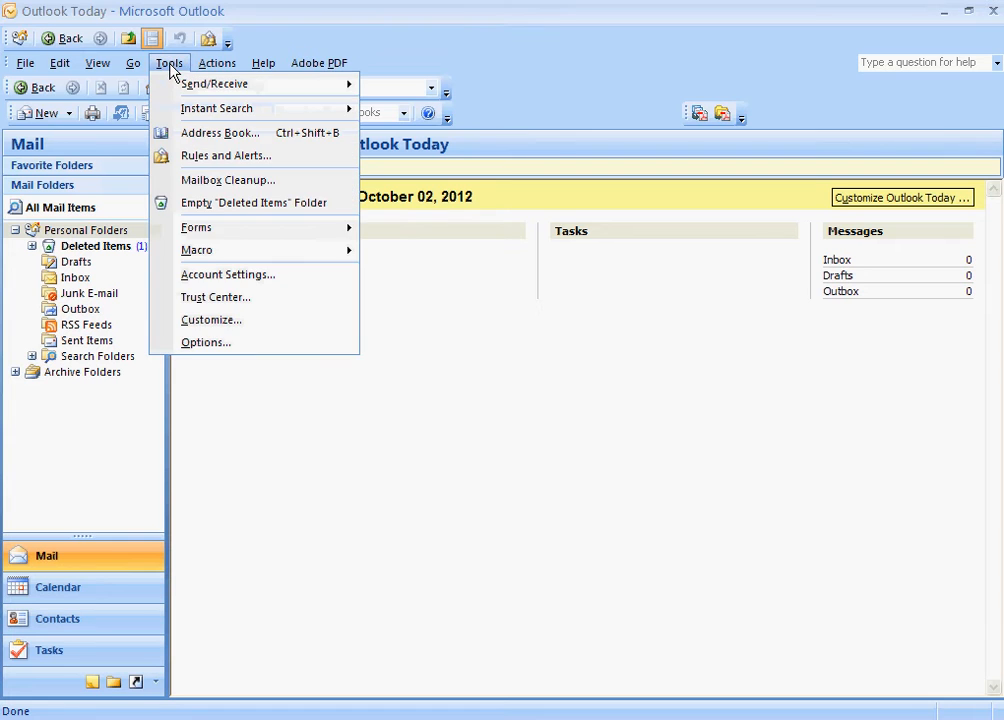
mouse_move(228, 274)
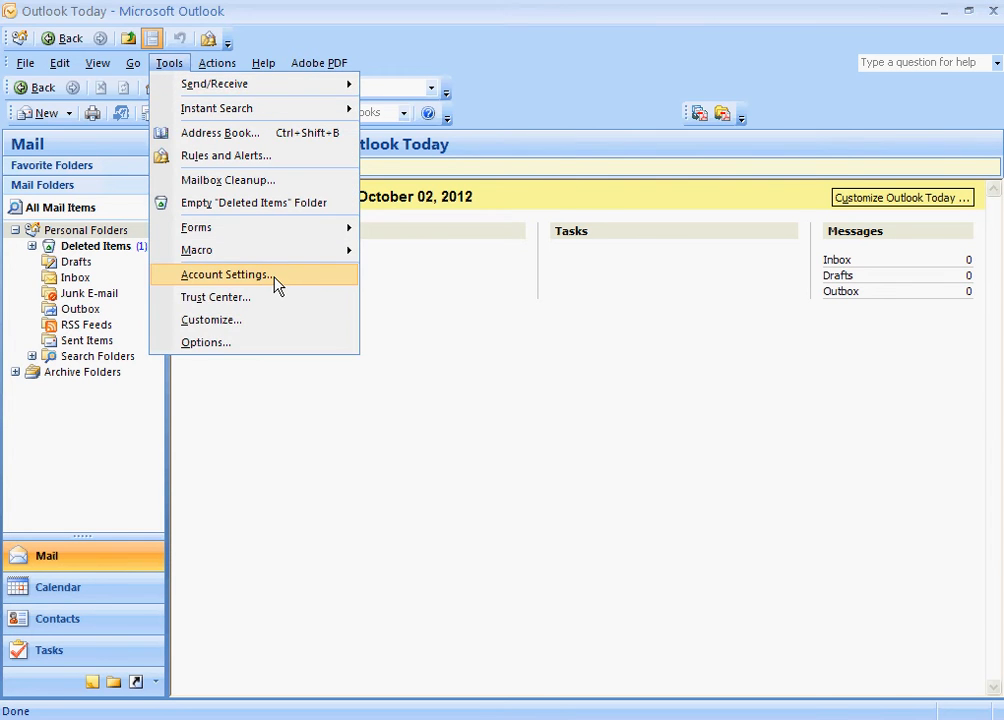
click(224, 274)
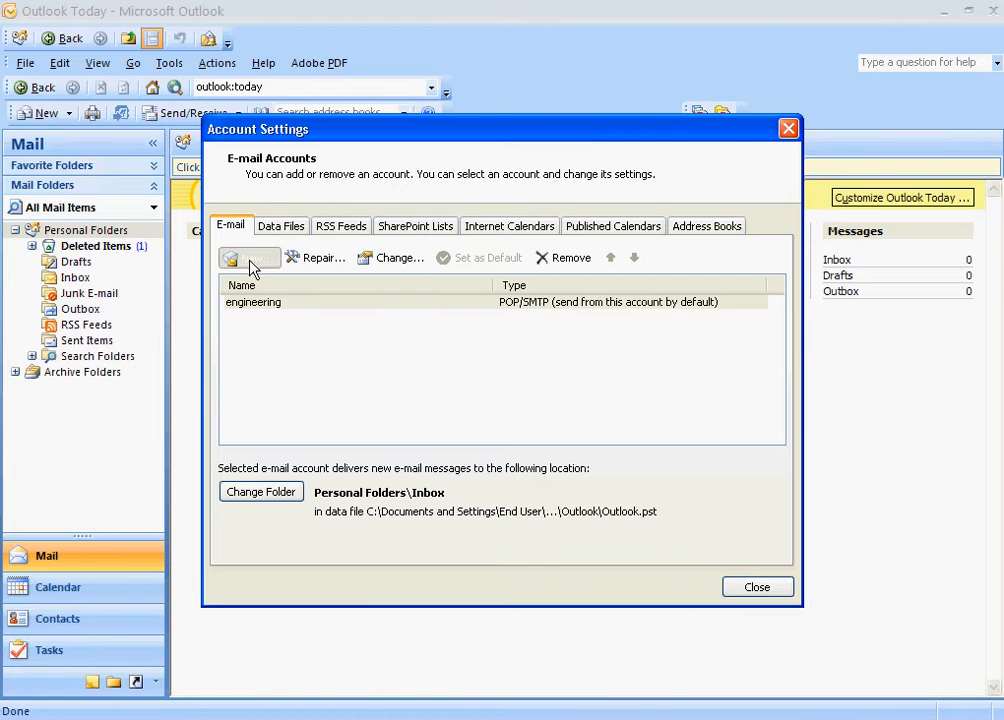
Add a new account using the Microsoft Exchange, POP3, IMAP, or HTTP service
click(243, 257)
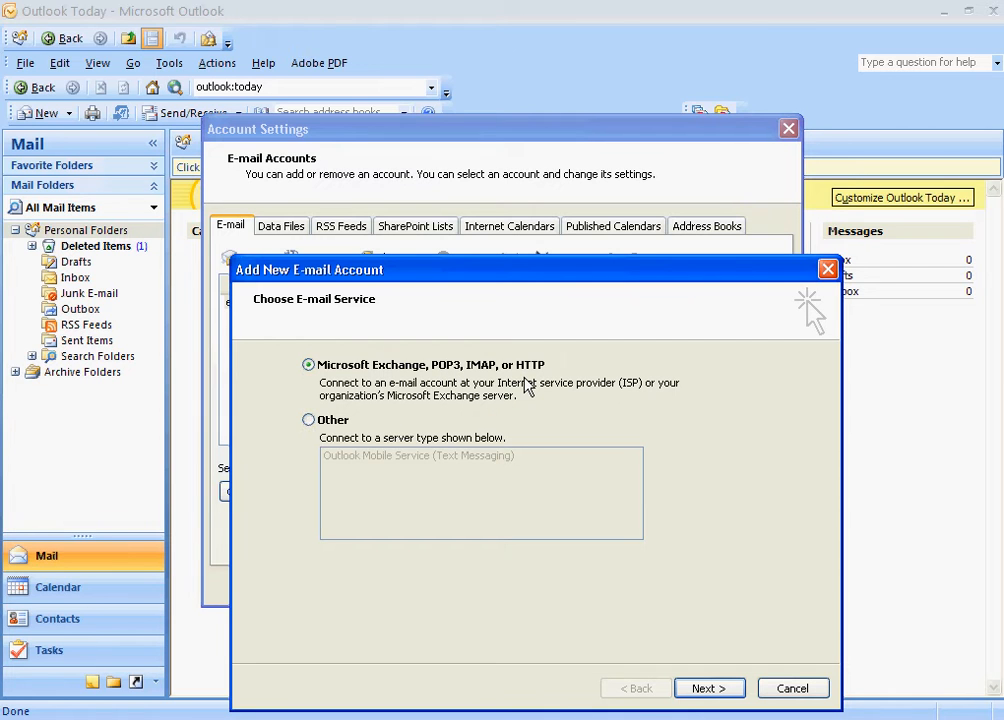
mouse_move(472, 383)
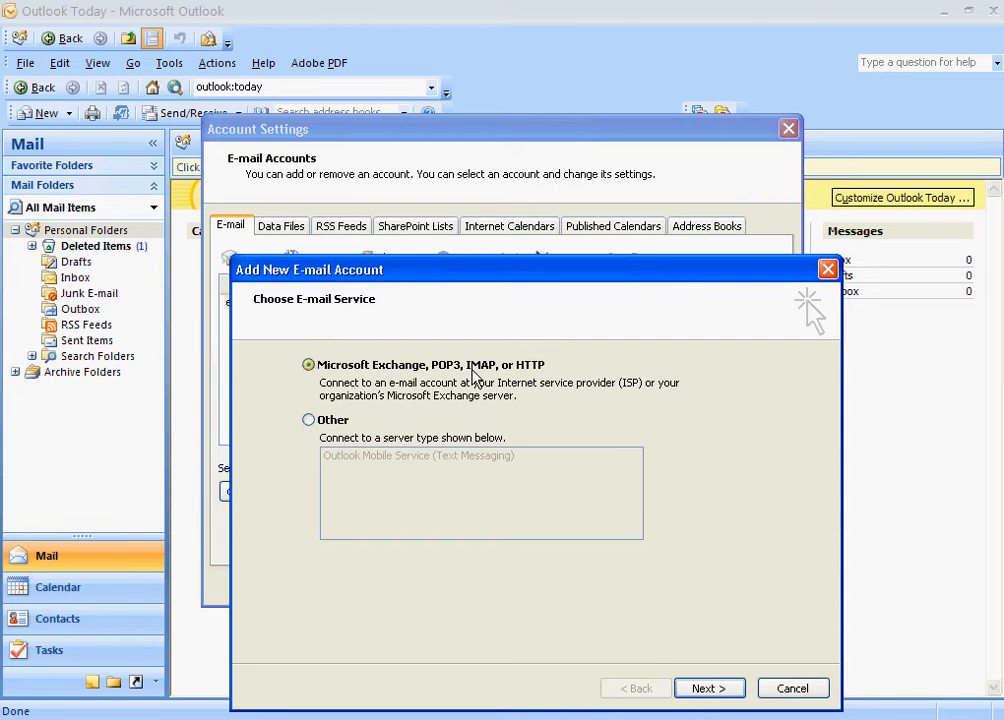
mouse_move(430, 371)
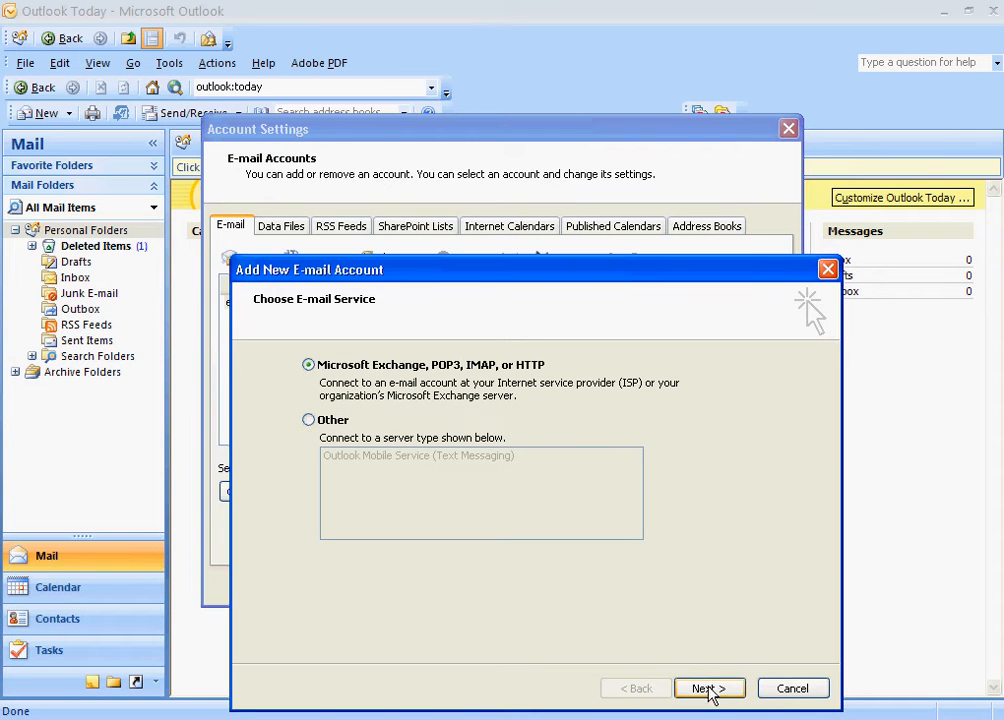
click(703, 688)
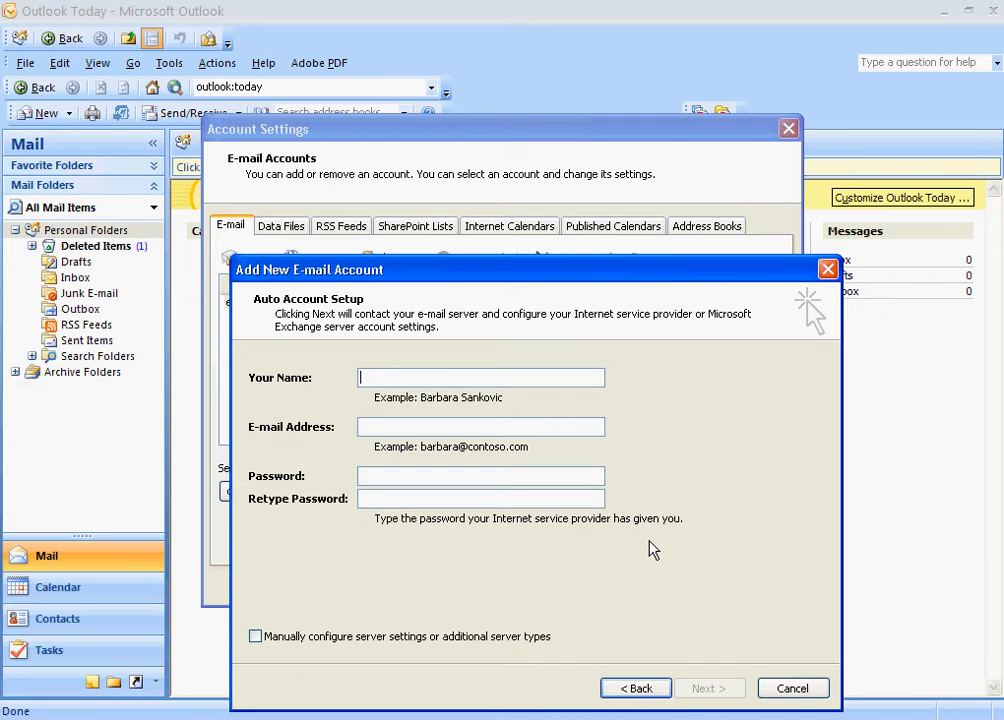
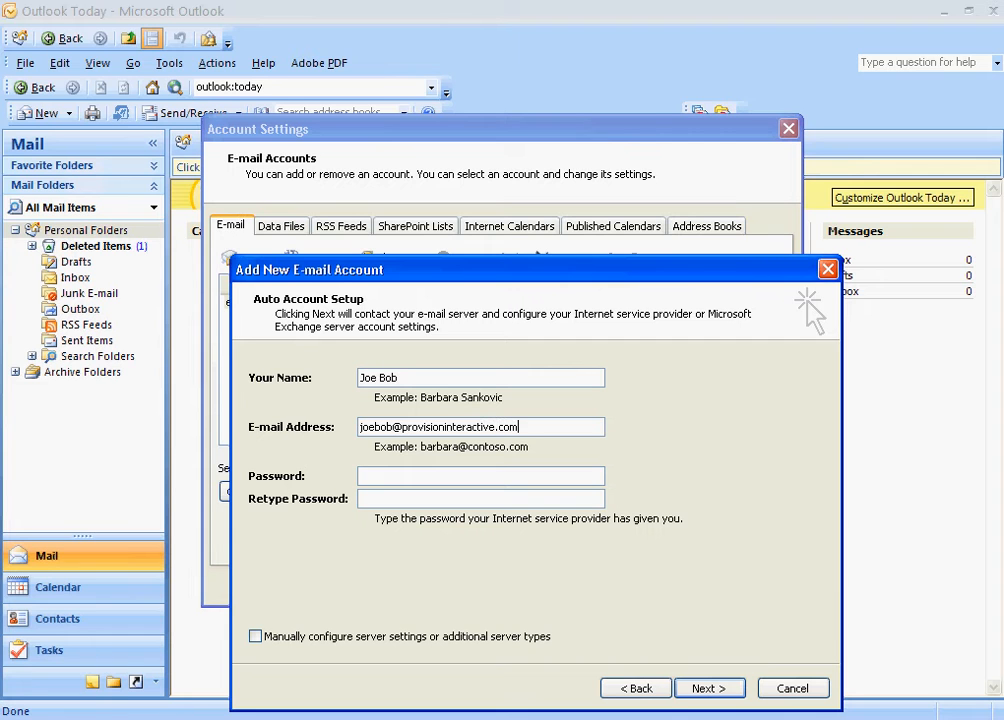
click(480, 475)
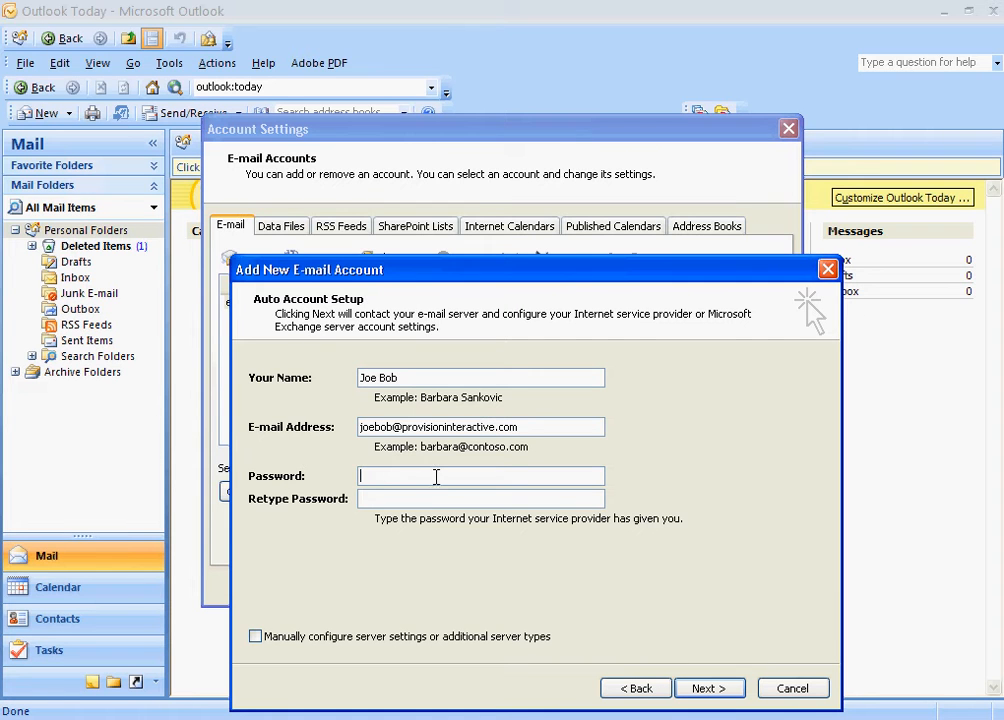
text(*)
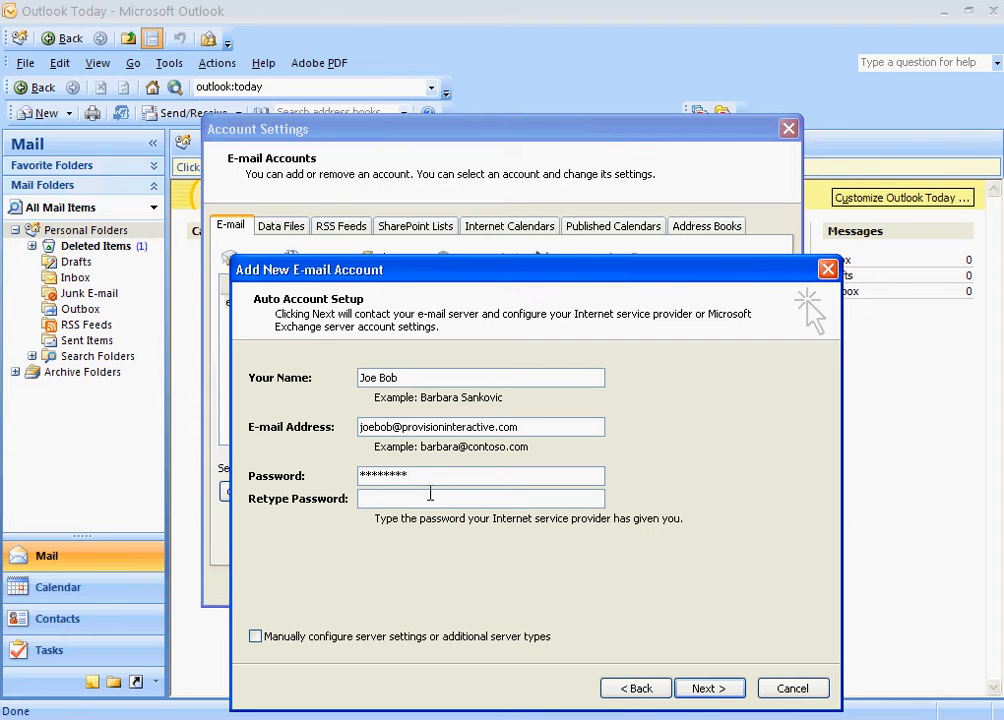
text(*******)
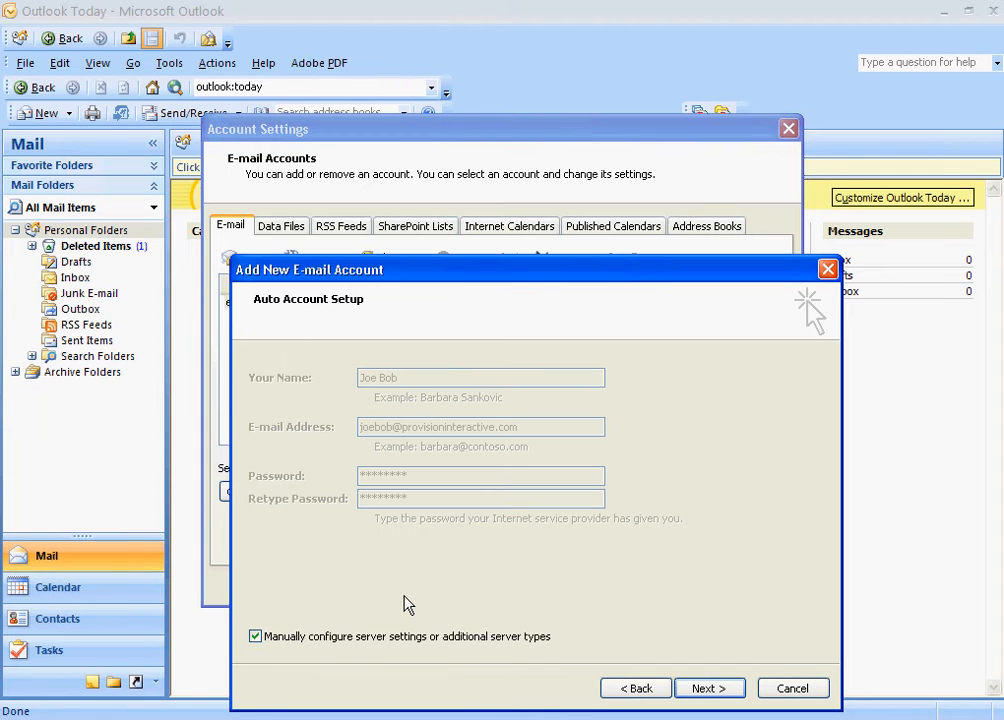
mouse_move(540, 625)
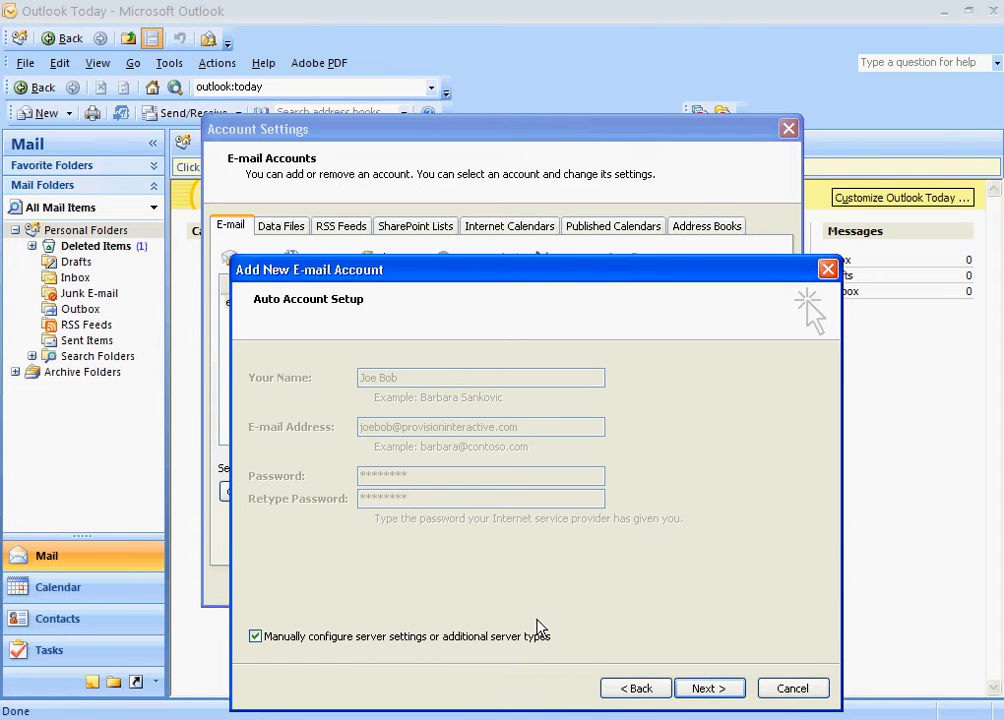
mouse_move(554, 563)
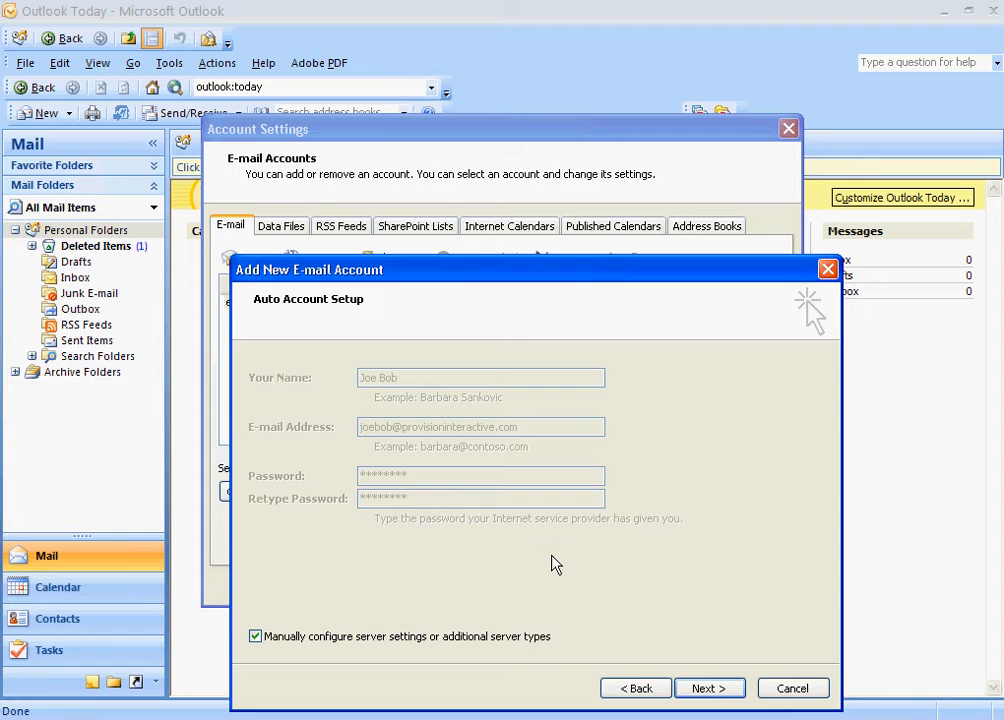
mouse_move(436, 431)
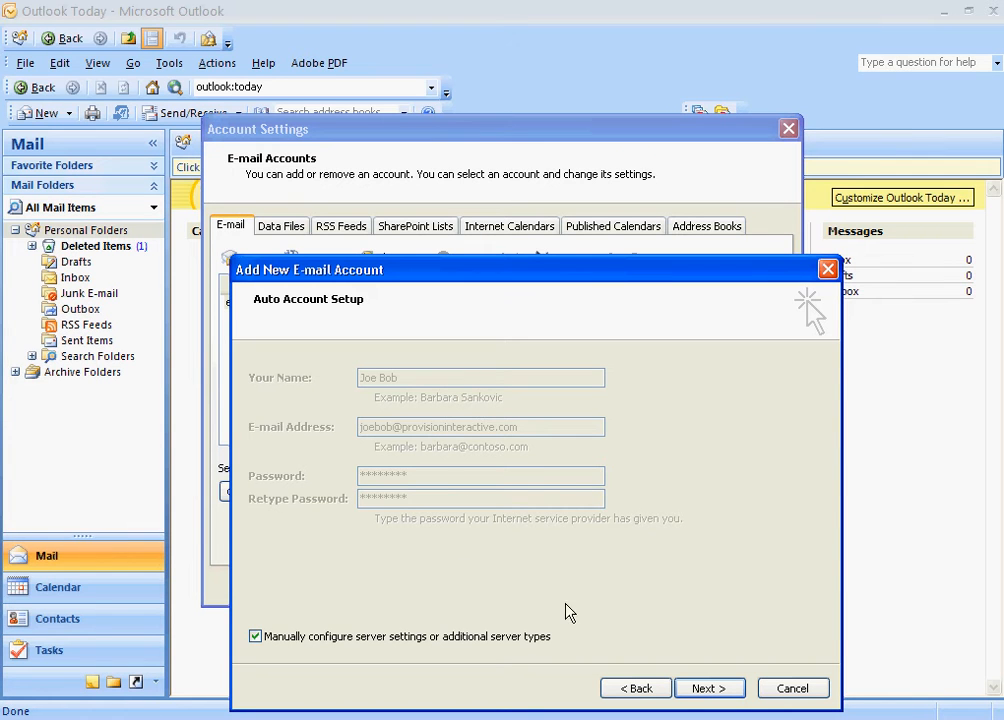
mouse_move(675, 634)
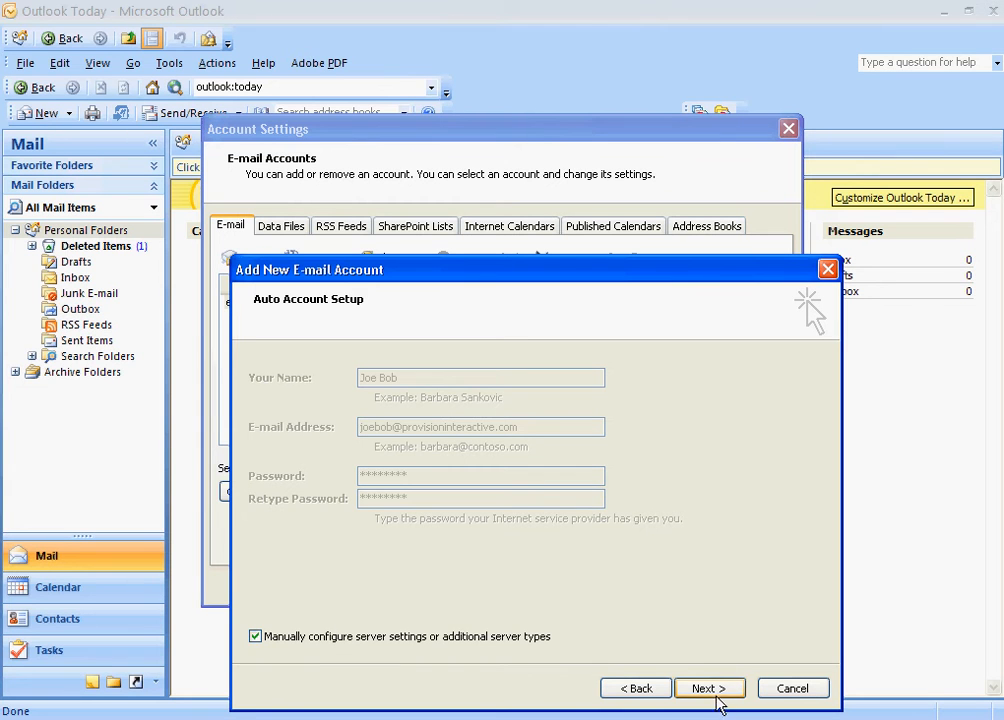
Proceed with manual server configuration to the Choose E-mail Service page
click(709, 688)
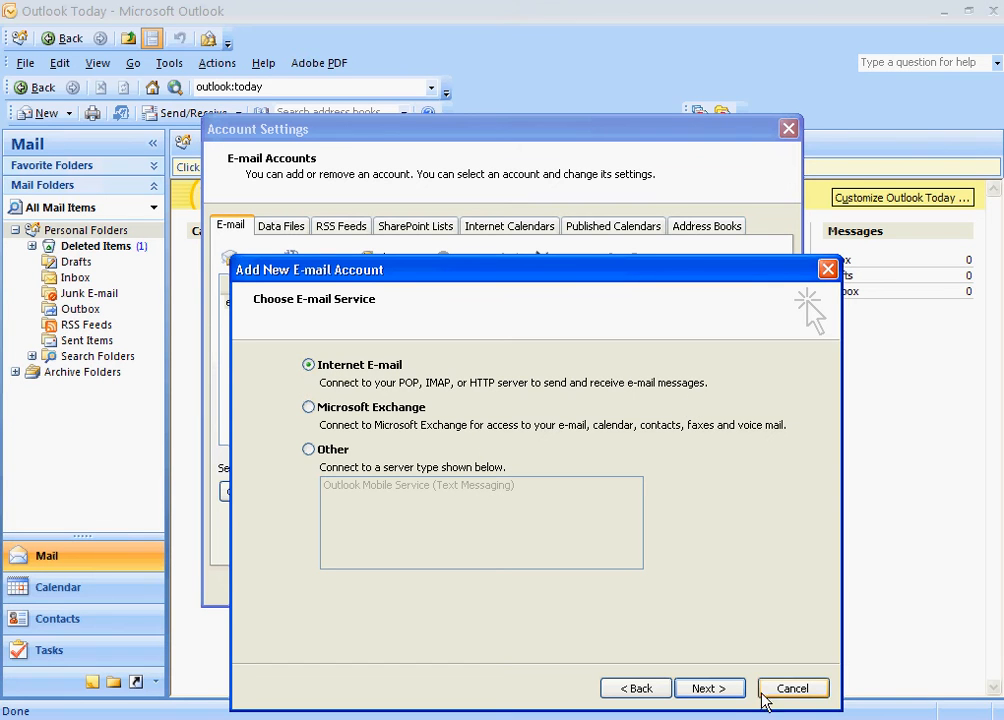
Choose Internet E-mail and proceed to the Internet E-mail Settings page
click(704, 687)
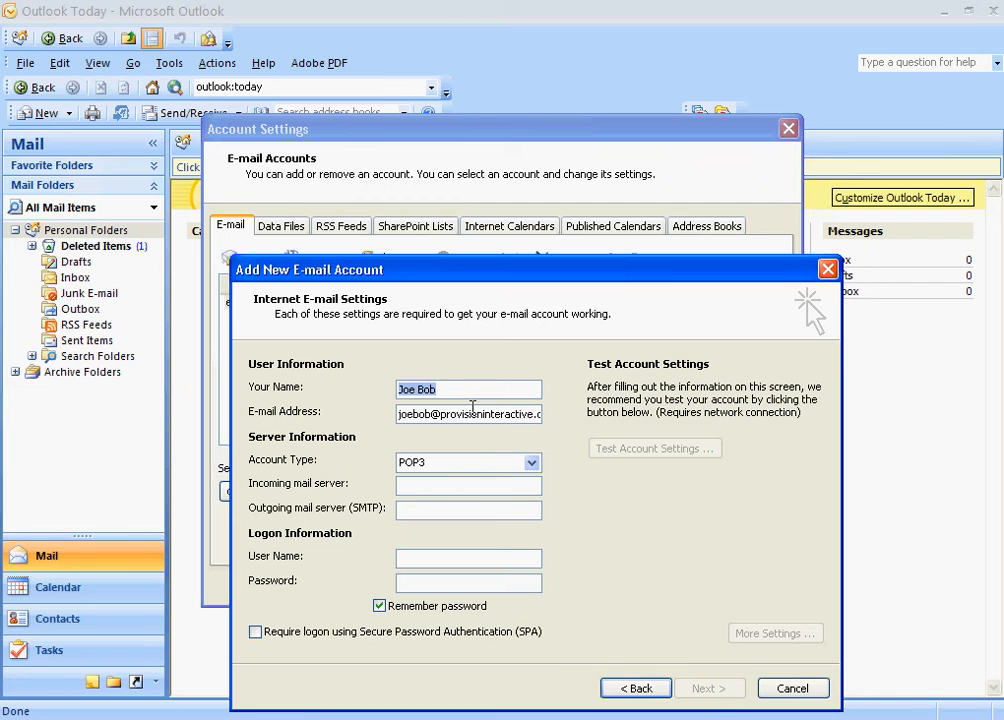
mouse_move(483, 457)
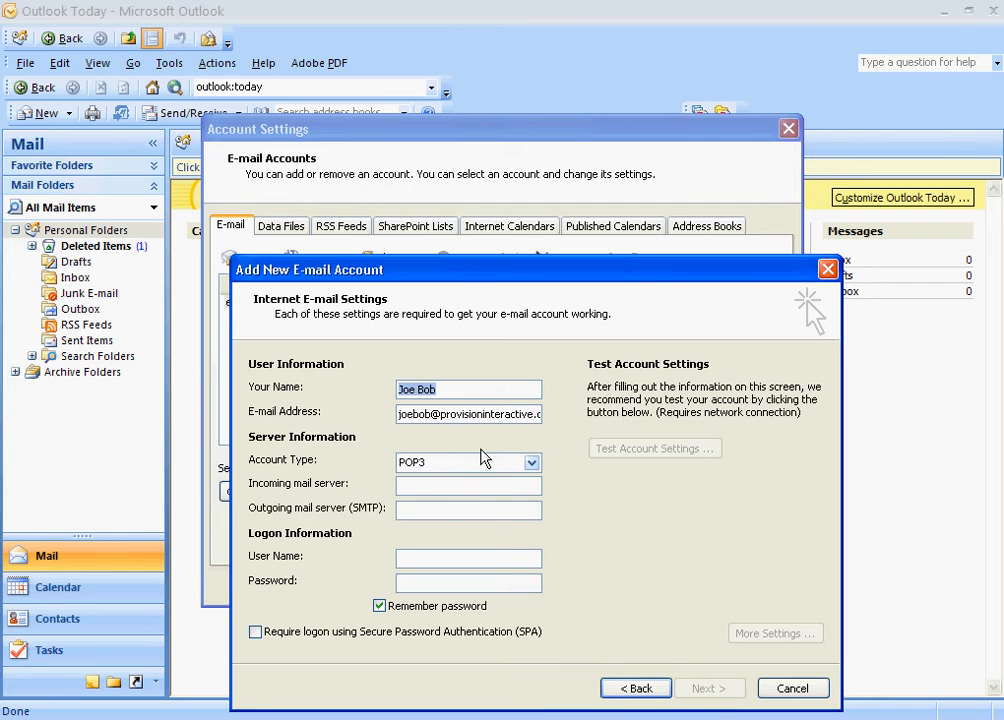
mouse_move(569, 474)
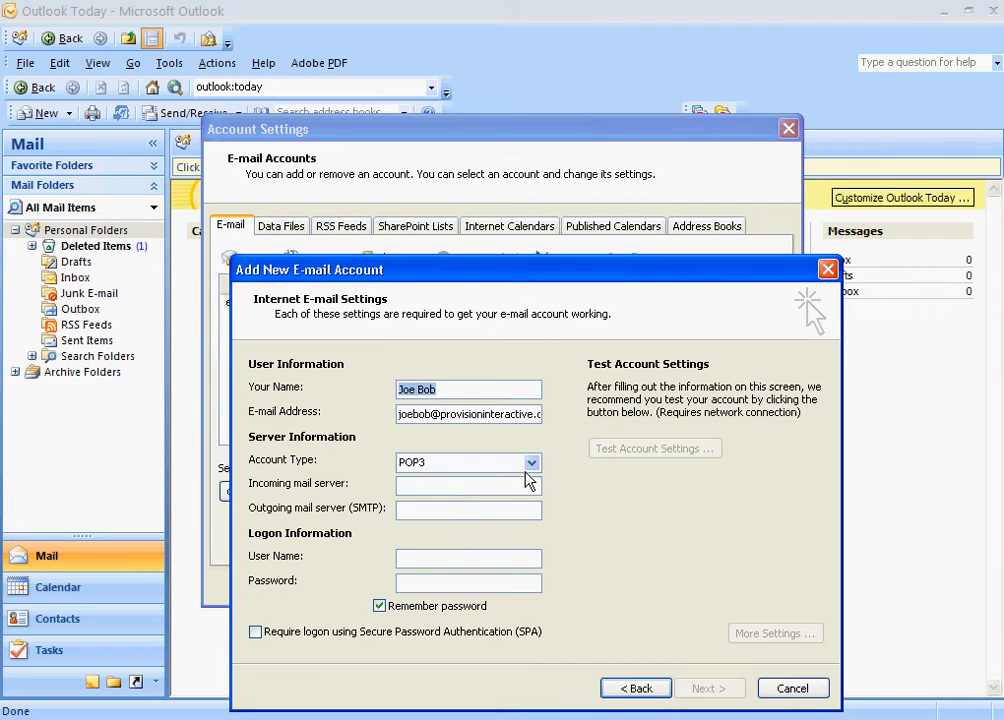
Set the incoming and outgoing mail servers to mail.provisioninteractive.com
click(468, 484)
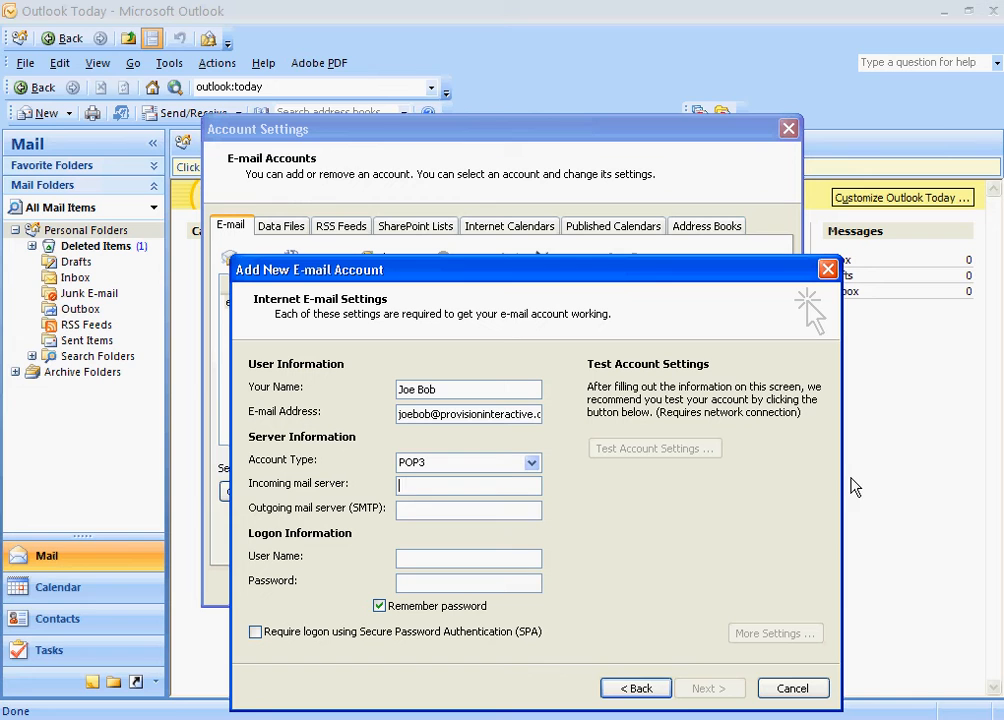
text(mail.pro)
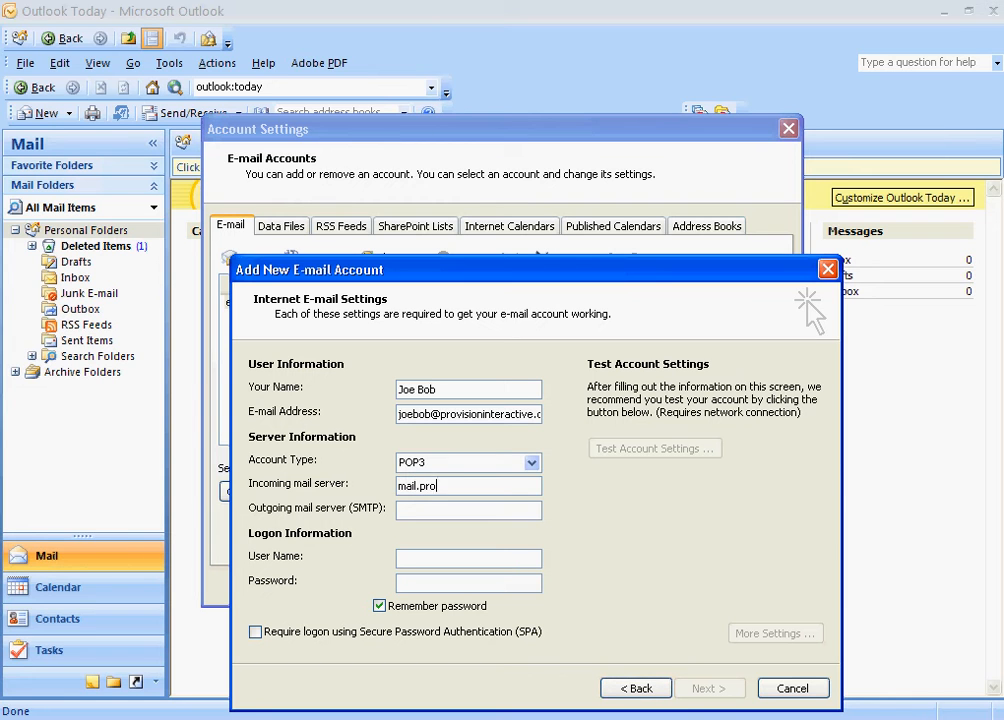
text(visioninte)
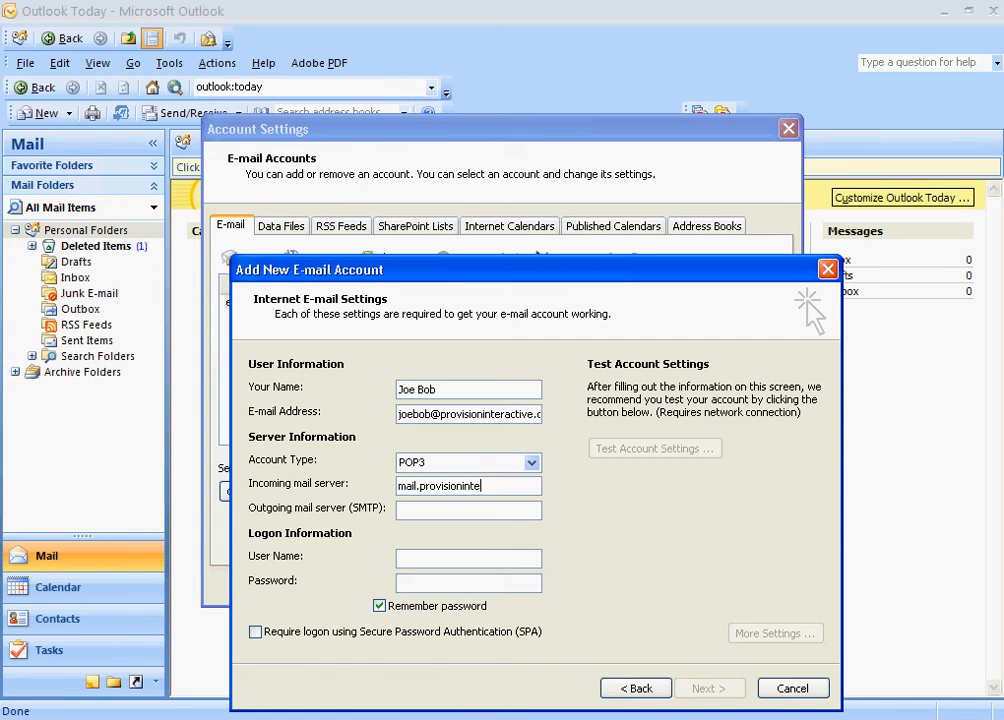
text(ractive.com)
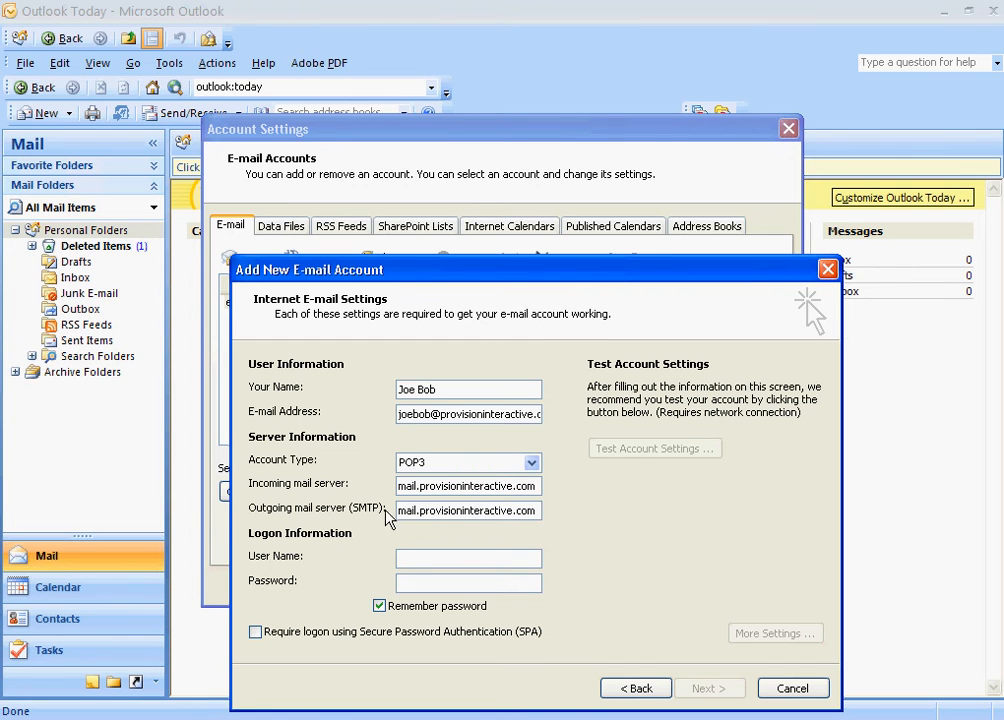
mouse_move(335, 497)
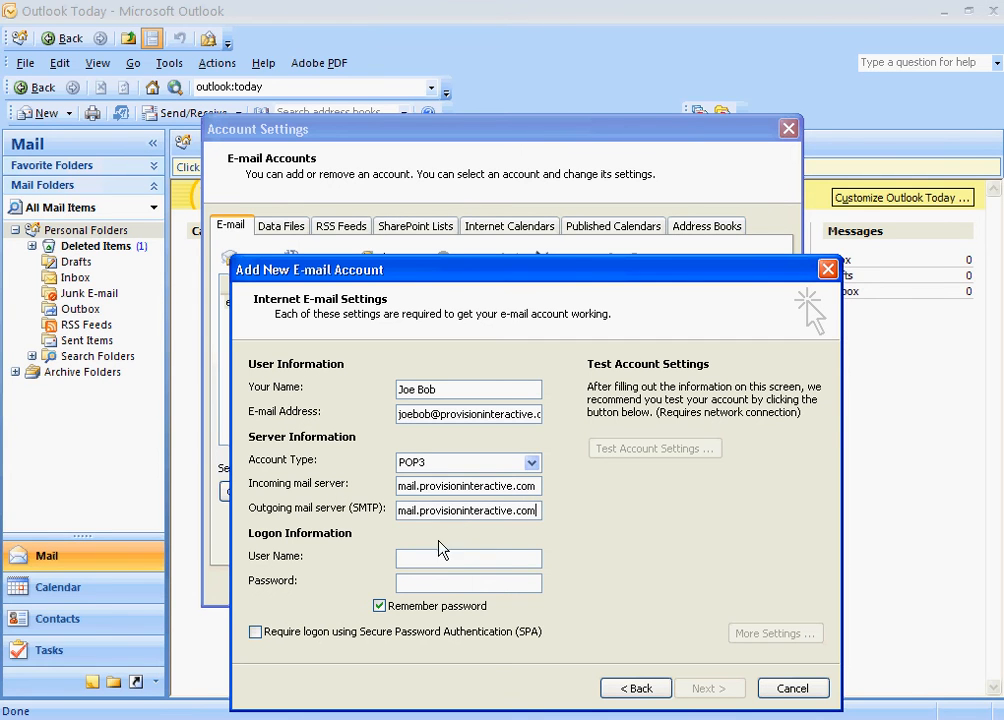
click(466, 558)
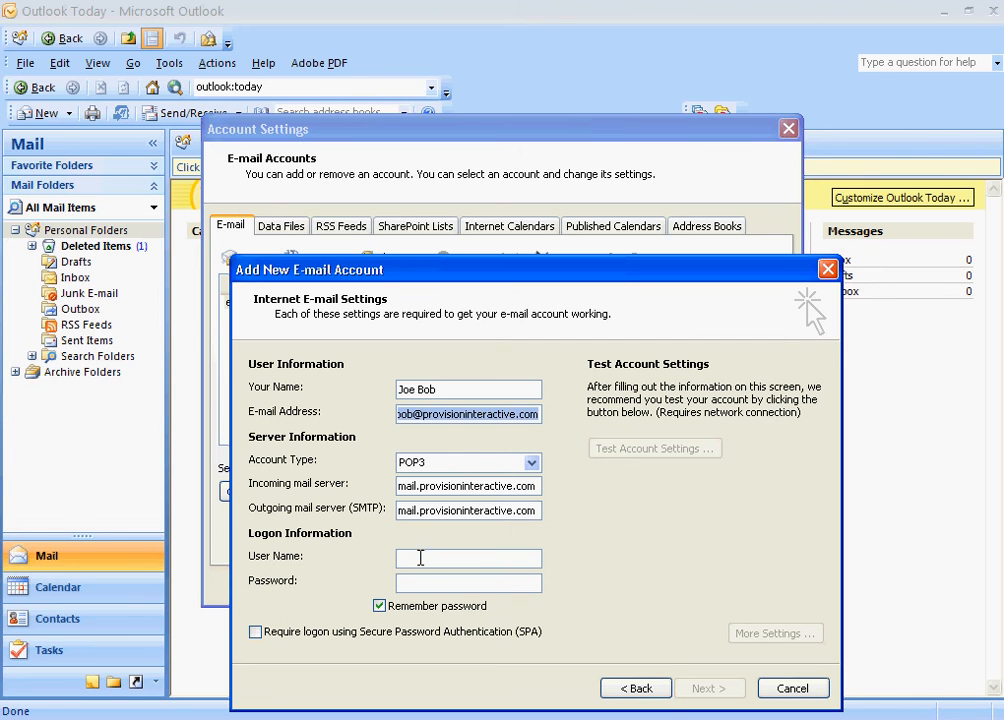
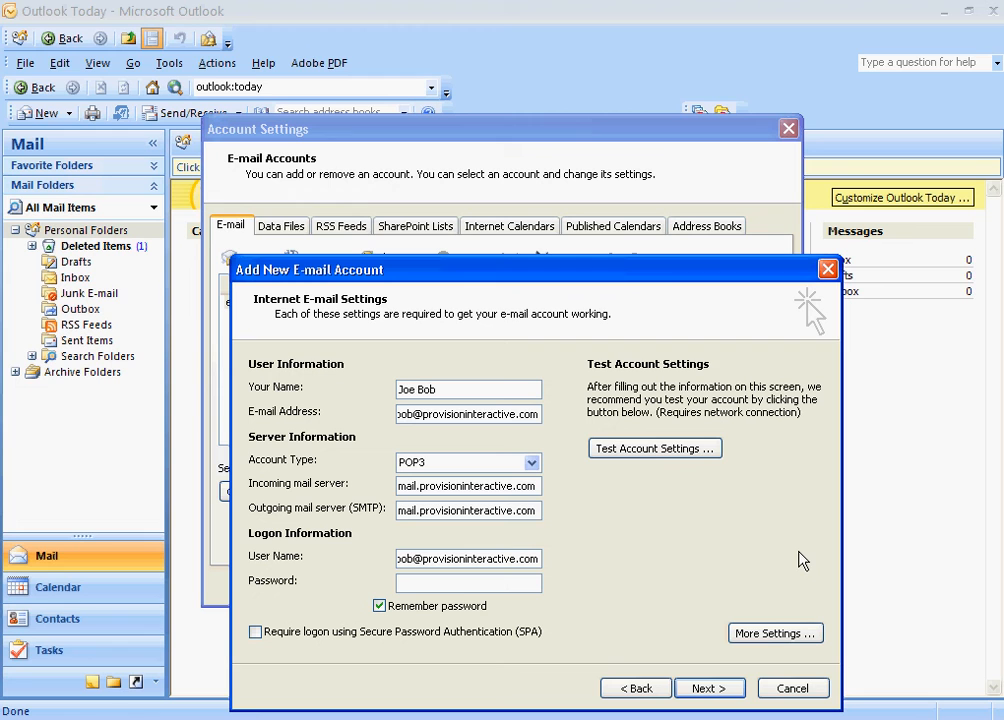
text(****)
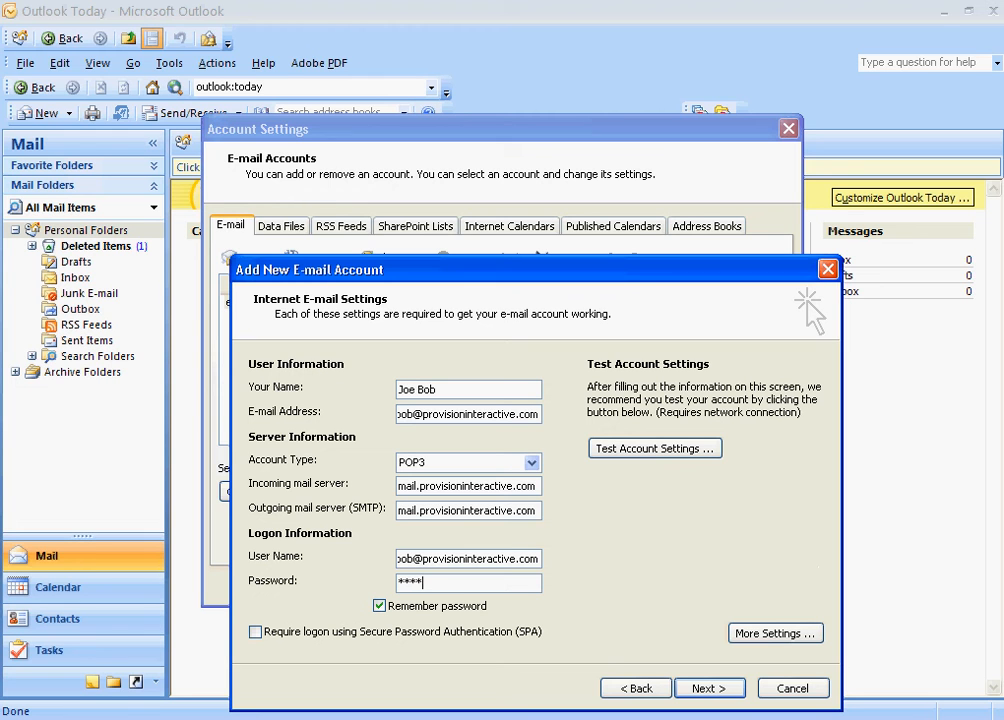
text(****)
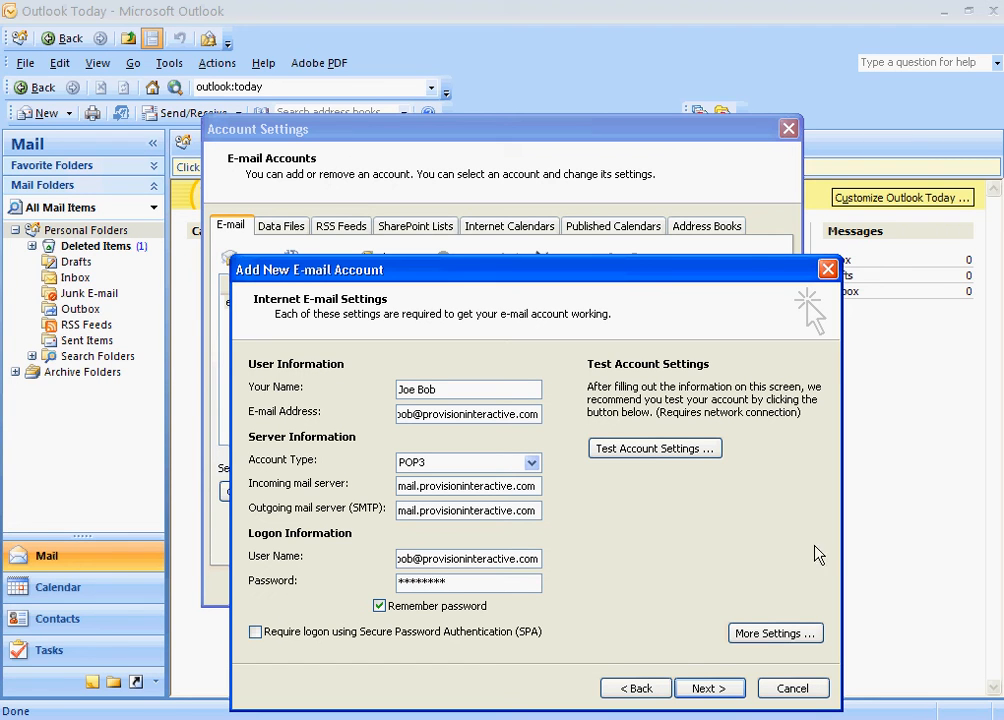
mouse_move(584, 509)
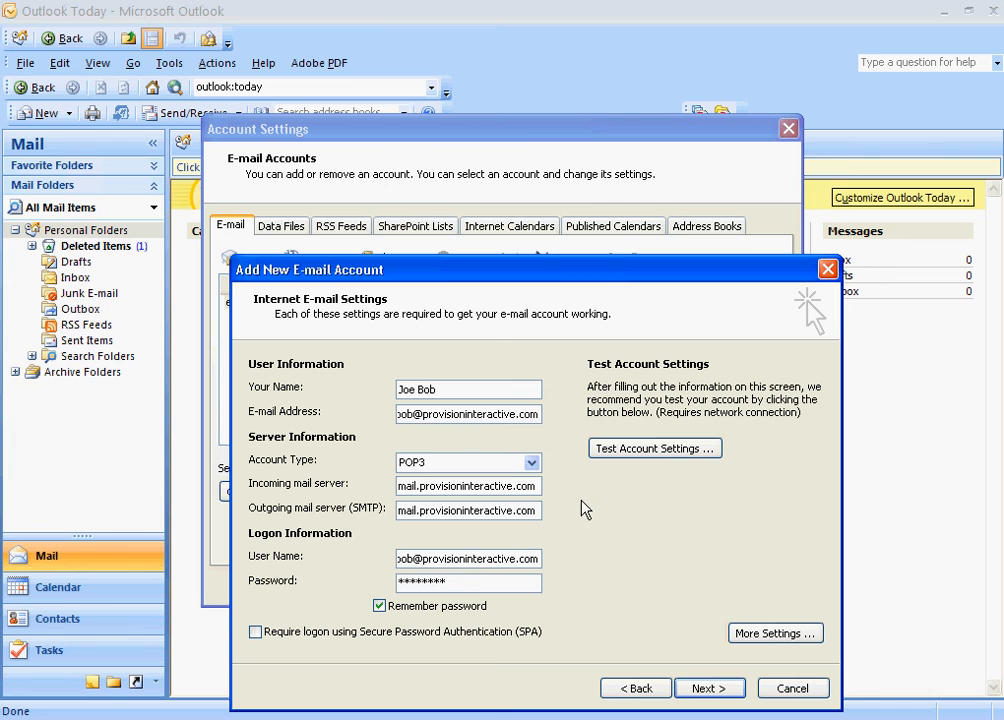
Test the account settings and close the results after both tasks complete
click(654, 448)
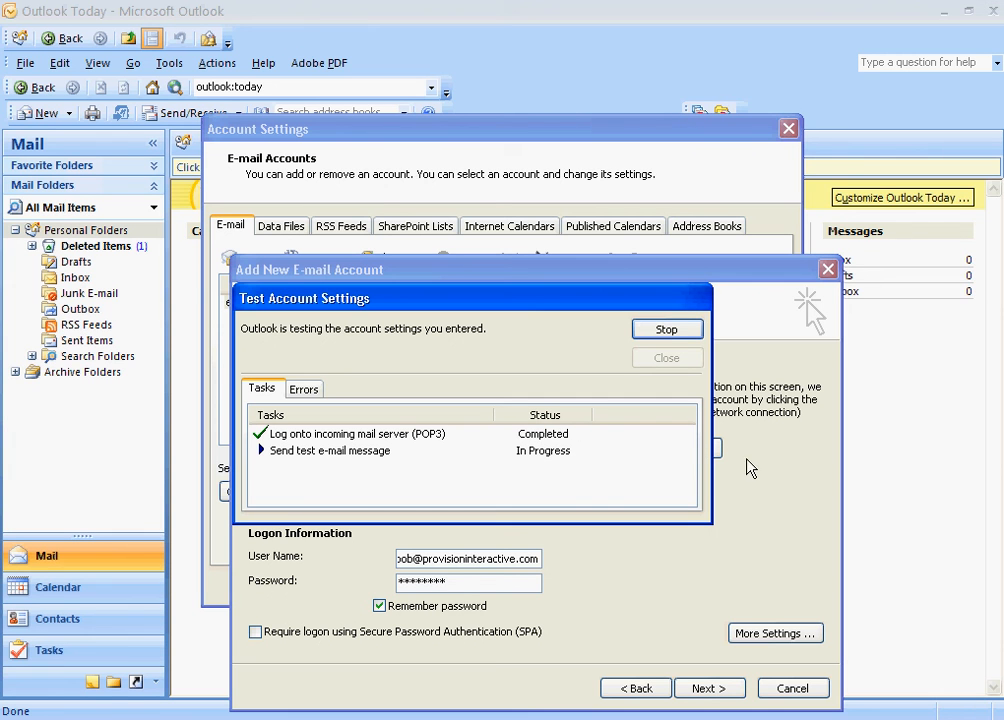
mouse_move(390, 444)
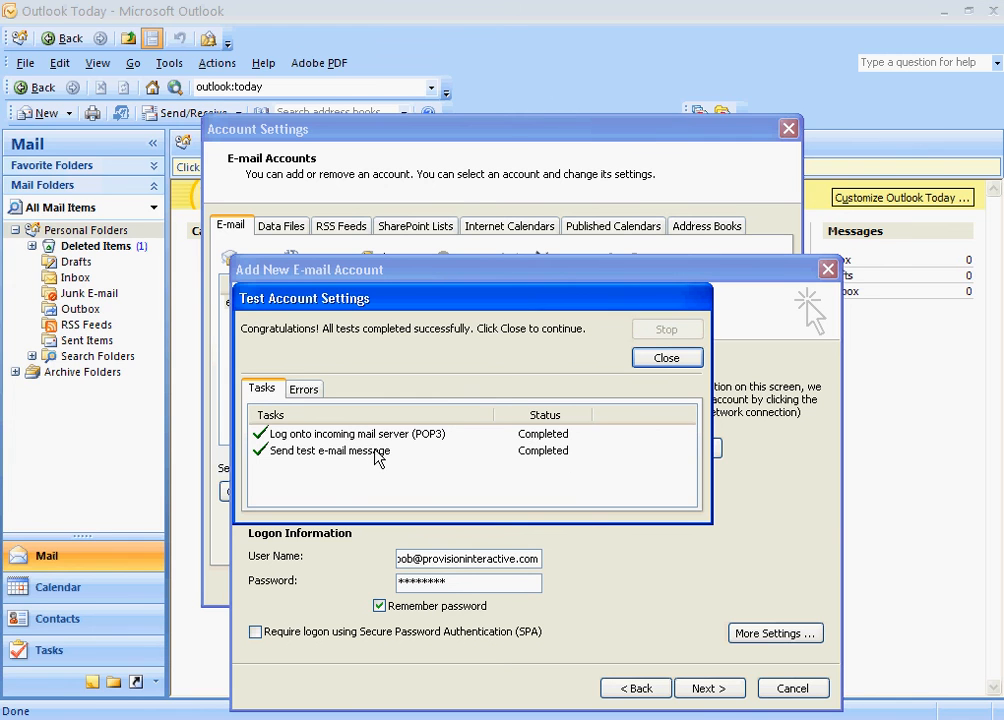
mouse_move(315, 455)
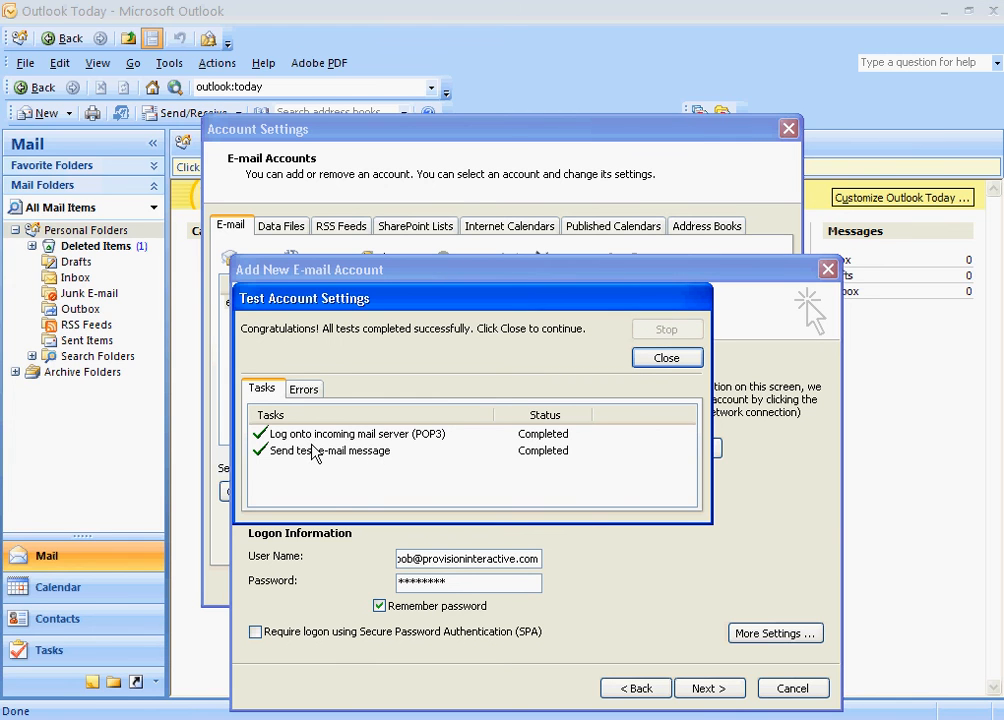
mouse_move(393, 440)
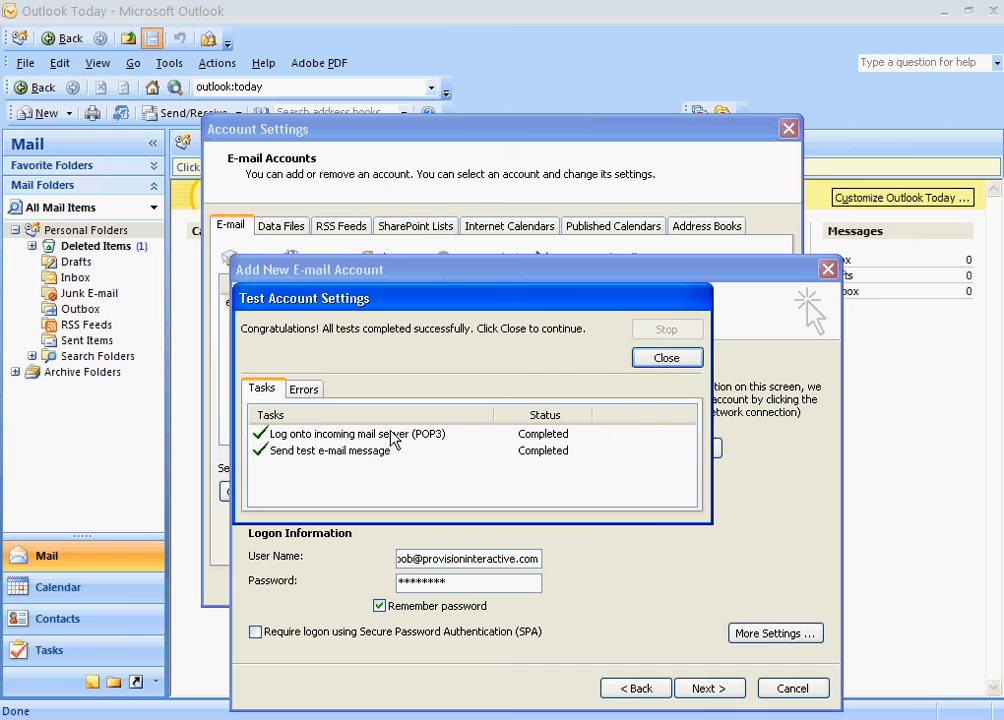
click(667, 357)
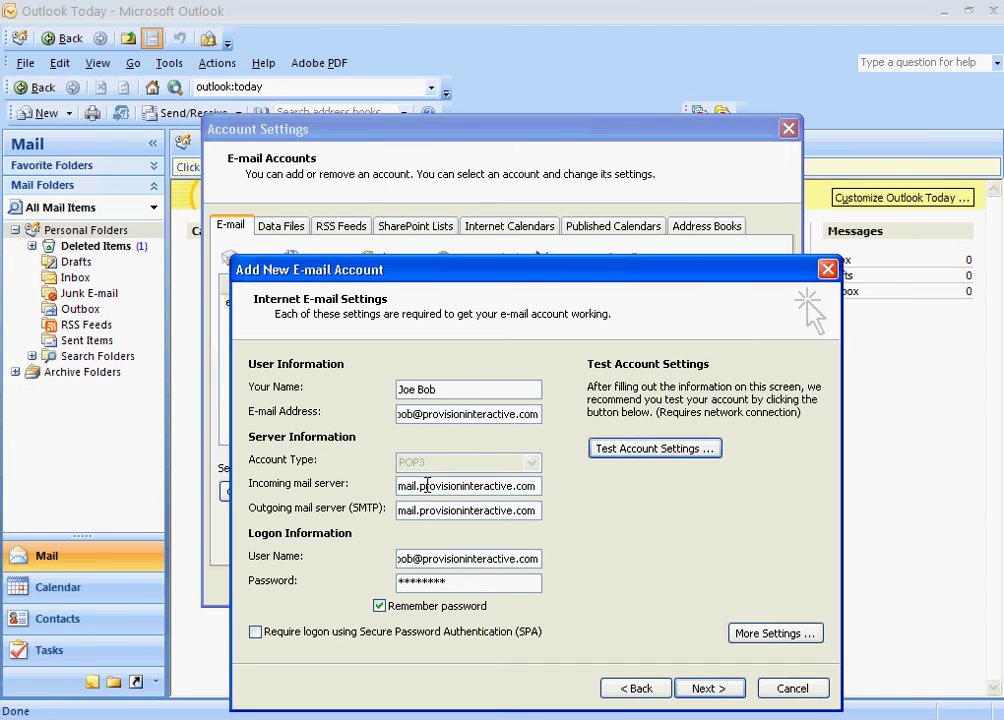
mouse_move(402, 531)
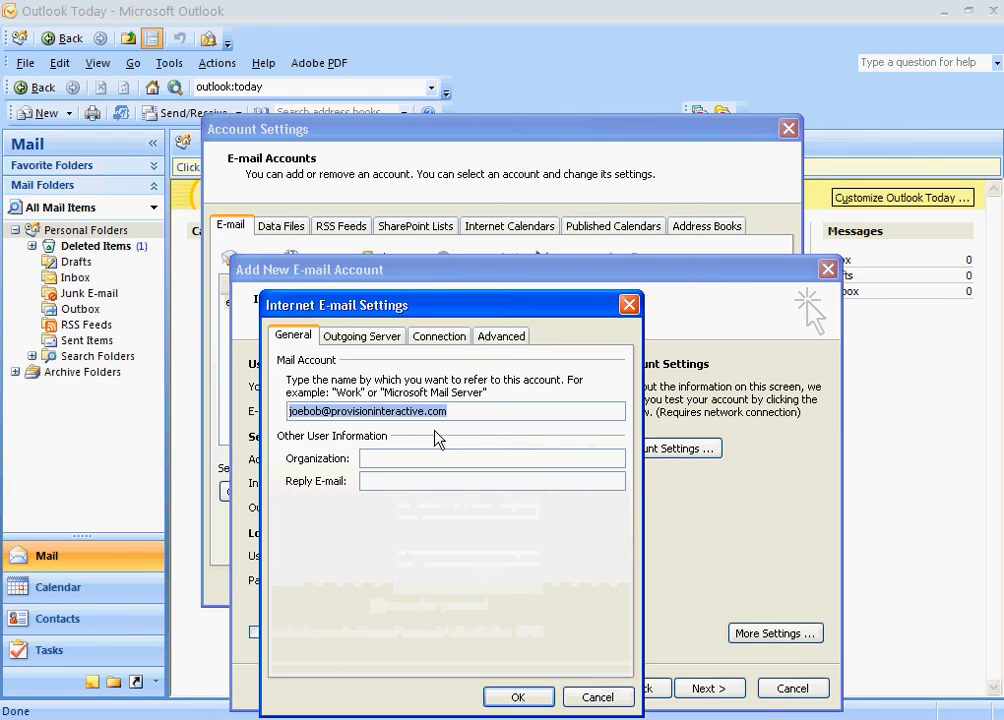
mouse_move(280, 416)
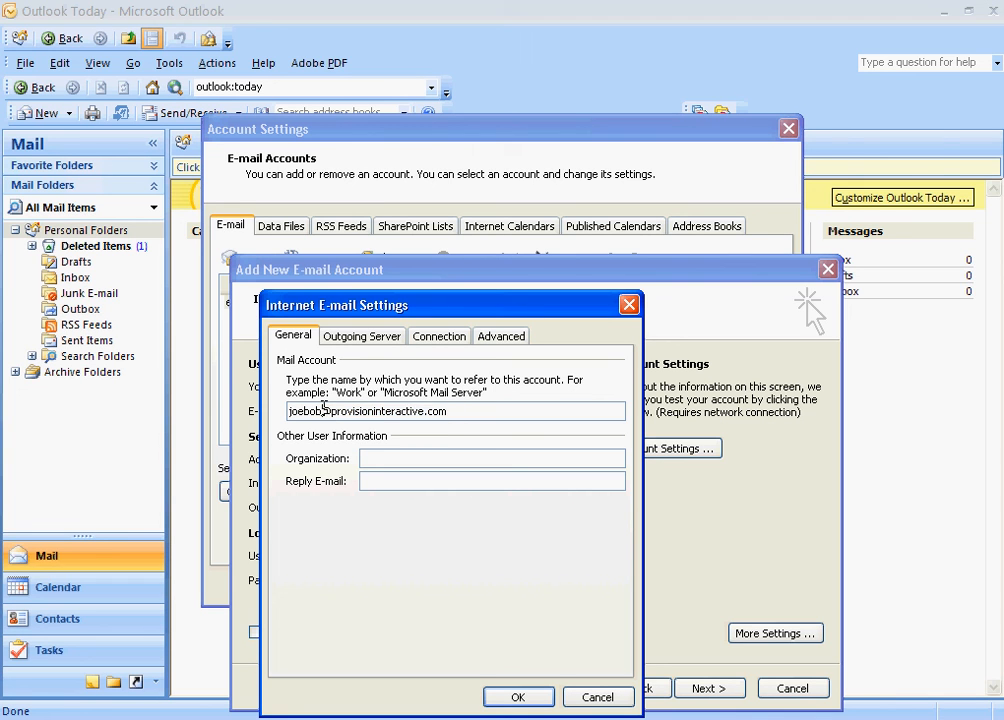
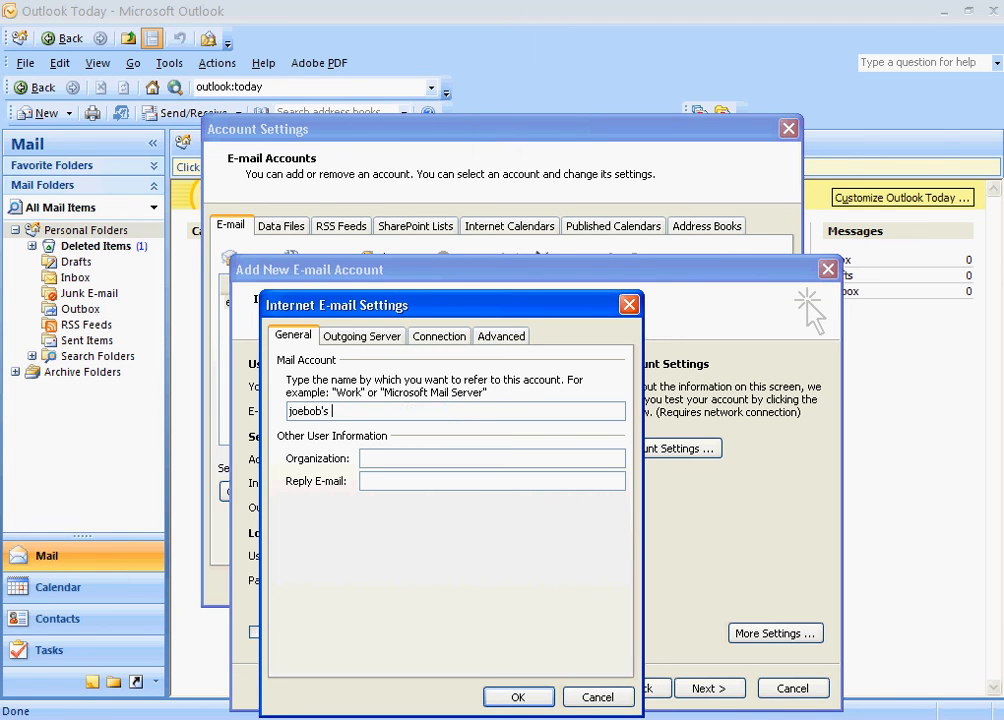
text(email)
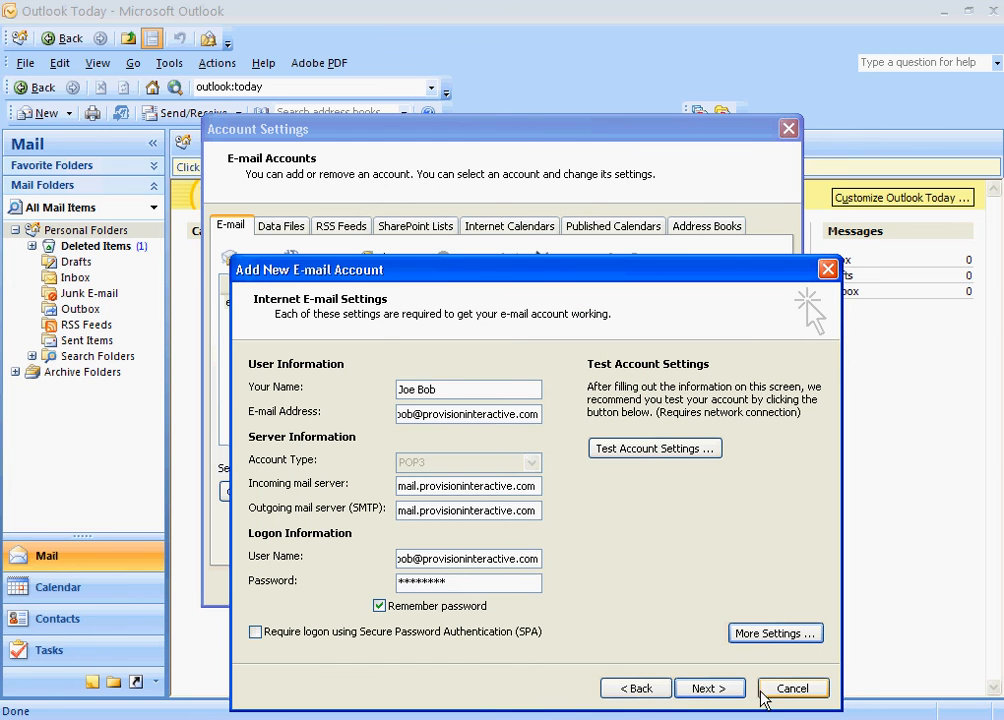
click(807, 688)
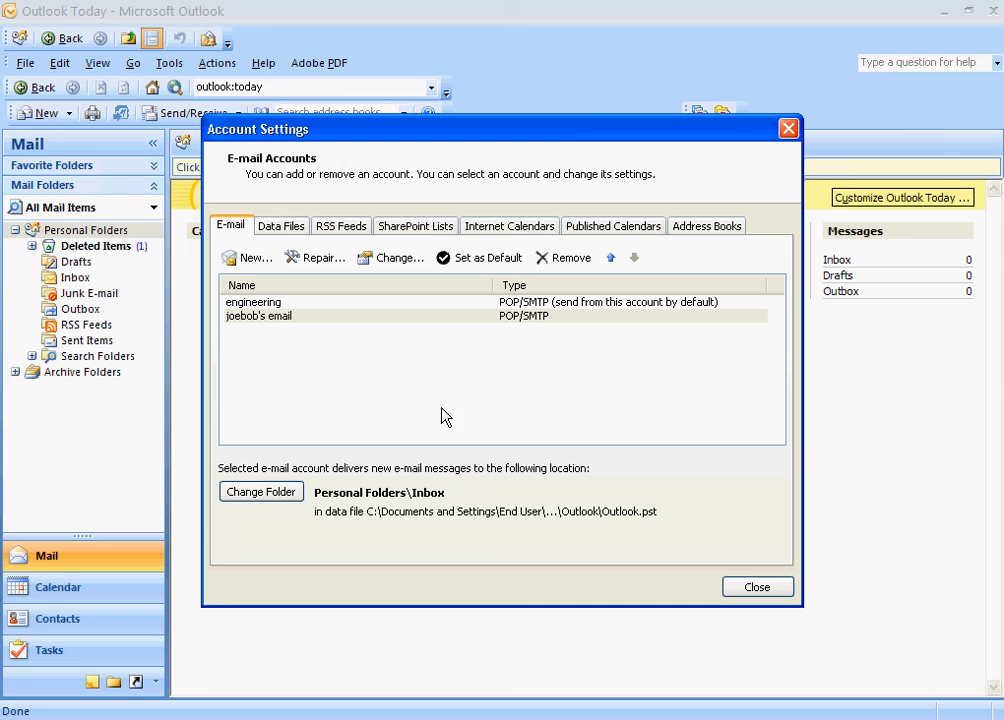
mouse_move(268, 315)
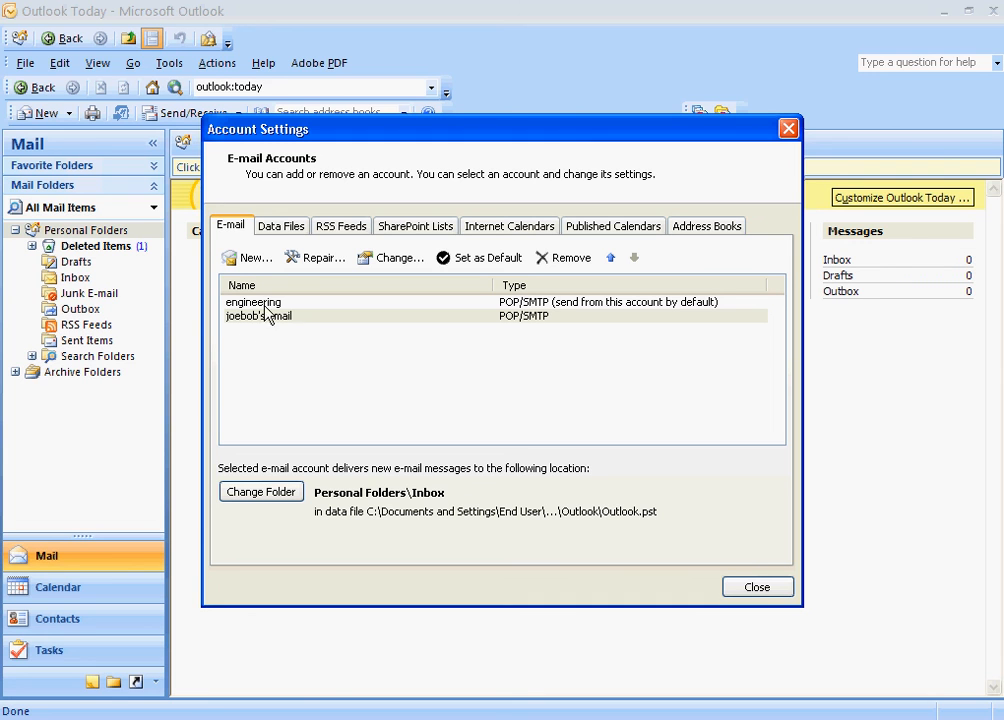